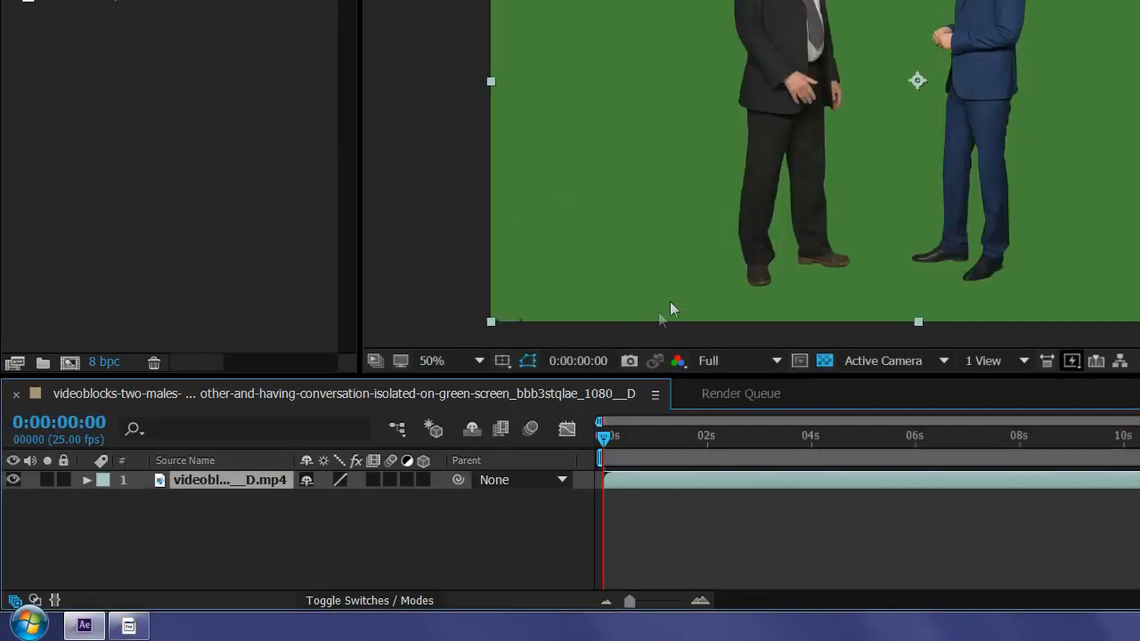
Apply Keylight (1.2) to the selected green-screen footage layer of the two men
{"action": "left_click", "coordinate": [738, 360]}
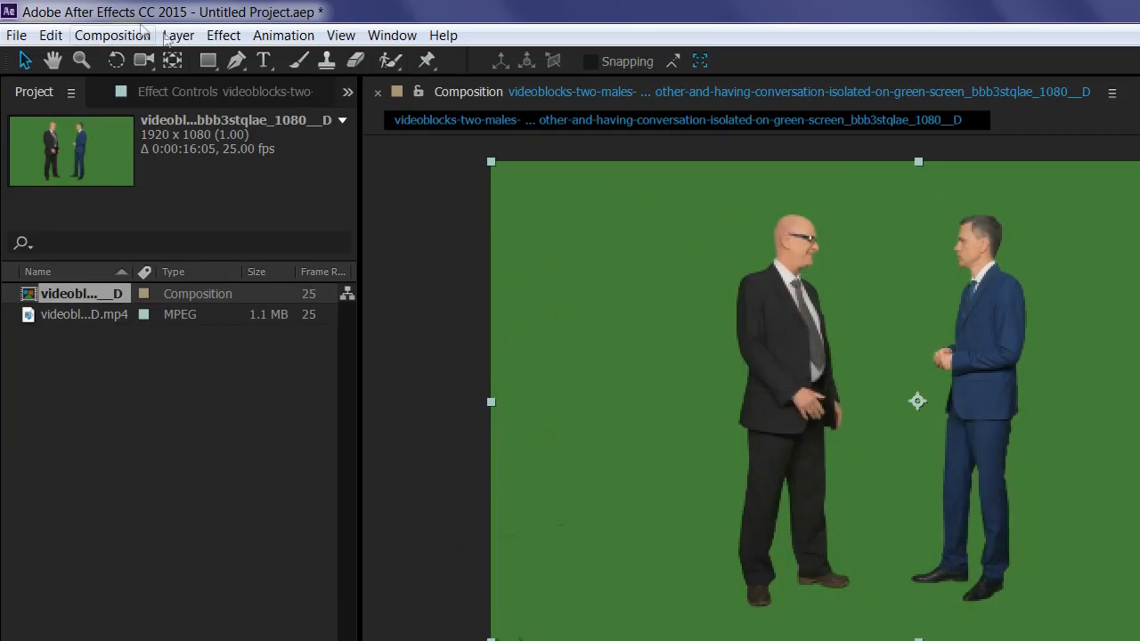
{"action": "left_click", "coordinate": [223, 36]}
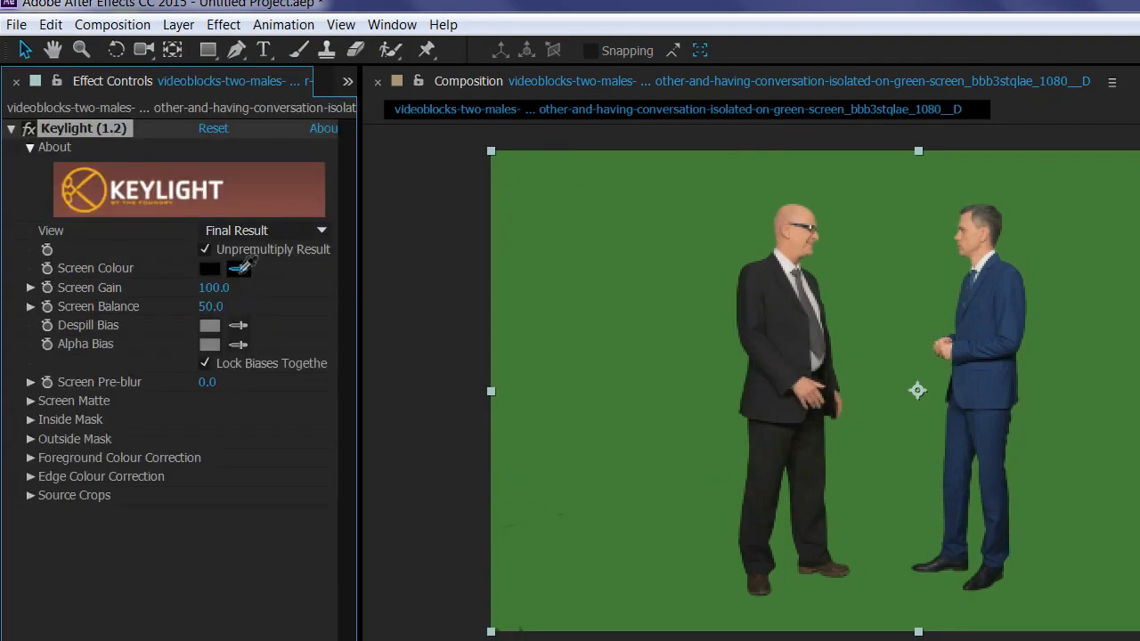
Sample the green as Screen Colour, then tune Screen Balance and raise Screen Gain until only the men remain
{"action": "left_click", "coordinate": [239, 267]}
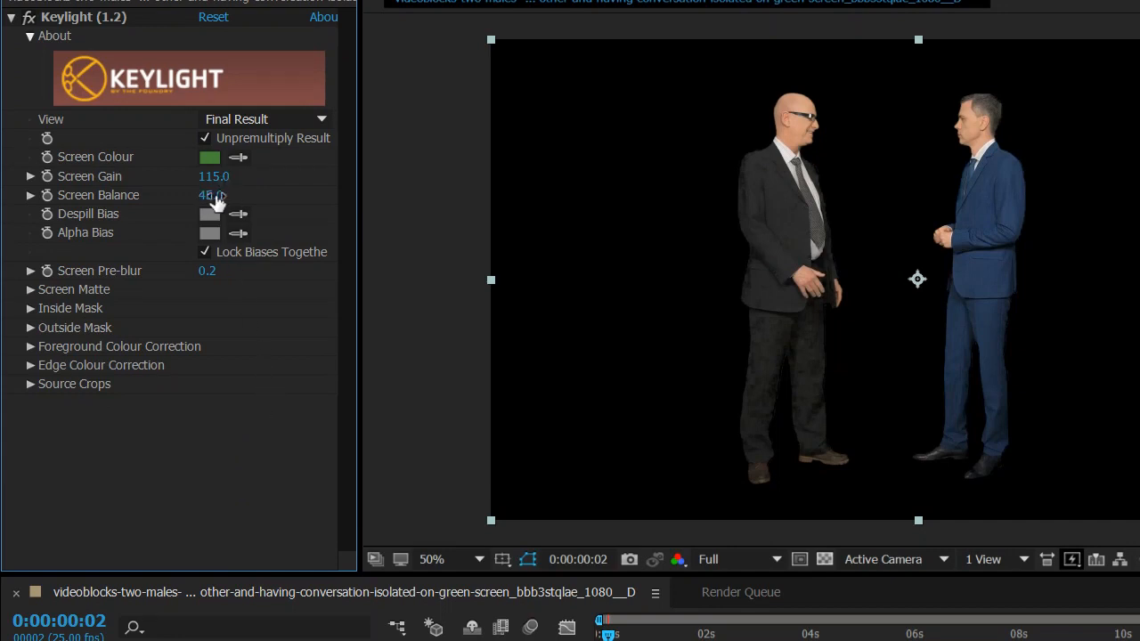
{"action": "left_click_drag", "start_coordinate": [214, 194], "coordinate": [203, 195]}
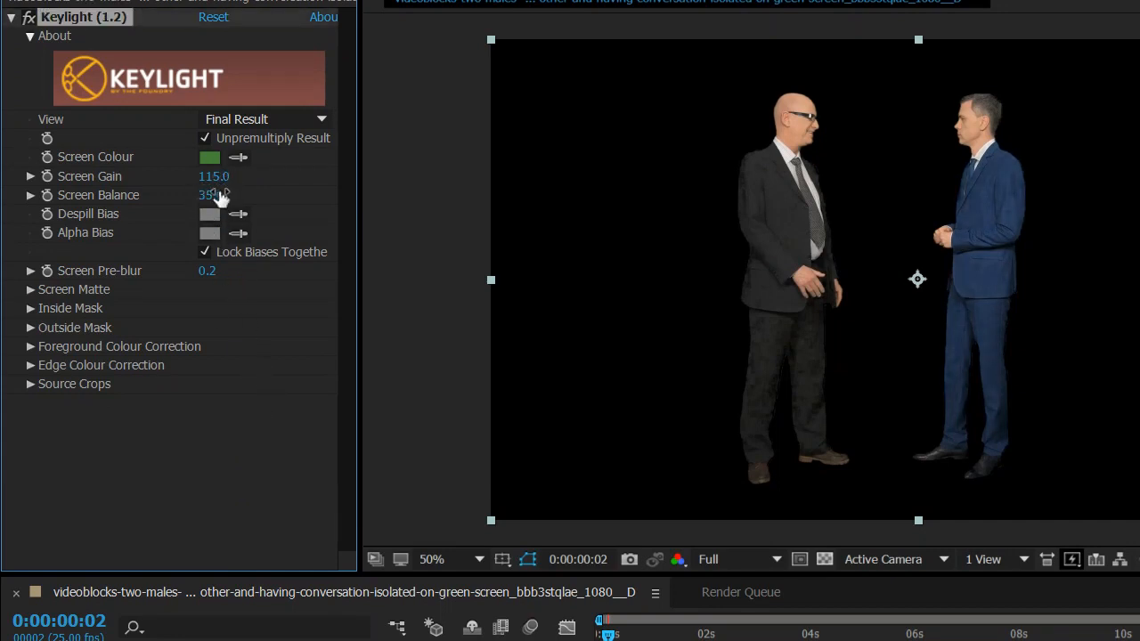
{"action": "left_click_drag", "start_coordinate": [214, 194], "coordinate": [231, 194]}
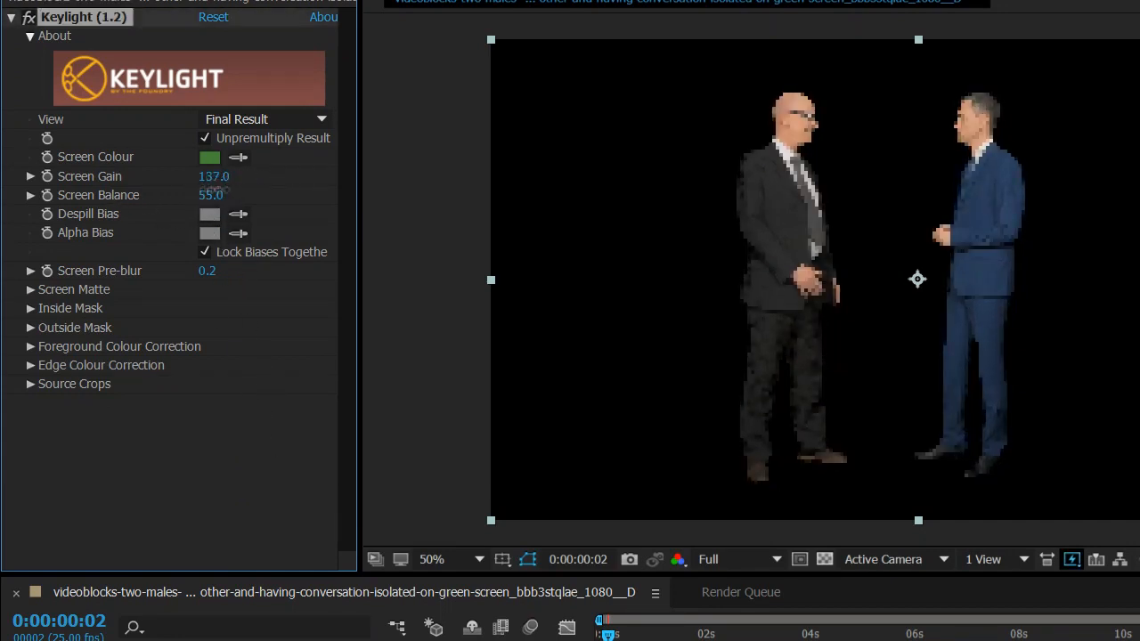
{"action": "left_click_drag", "start_coordinate": [213, 176], "coordinate": [214, 176]}
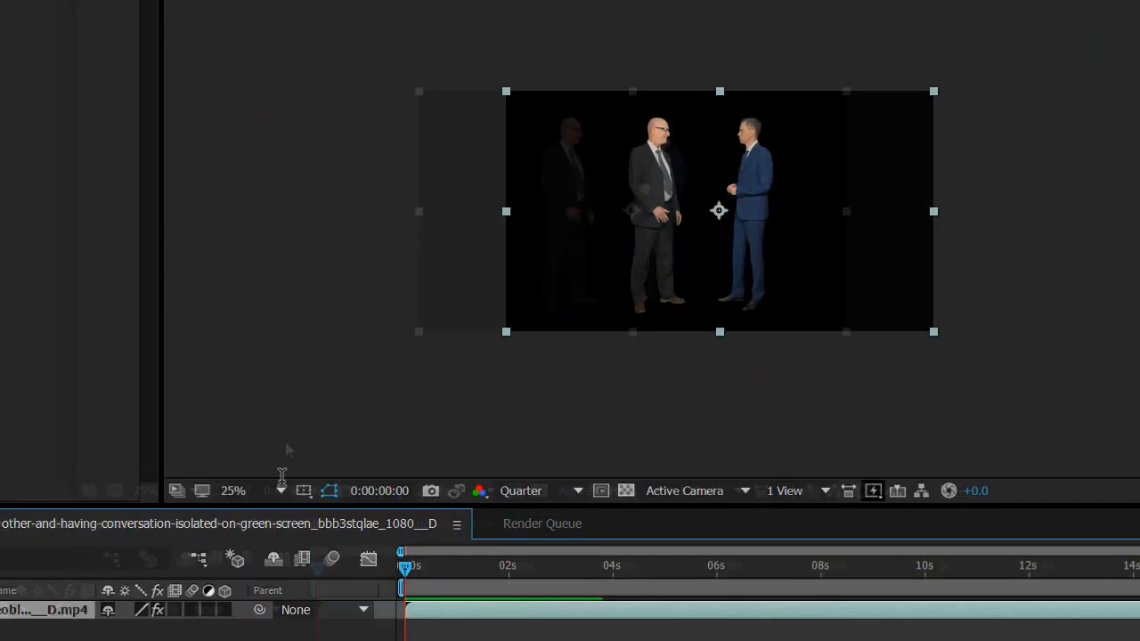
Send the keyed composition to the Render Queue via the Composition menu
{"action": "left_click", "coordinate": [113, 36]}
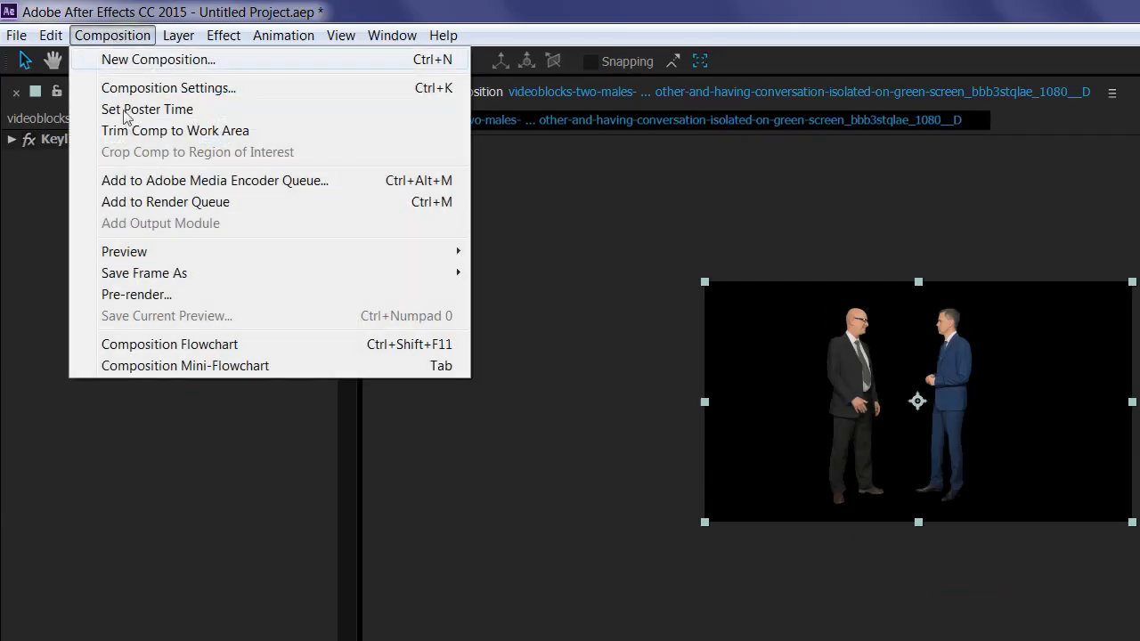
{"action": "left_click", "coordinate": [14, 36]}
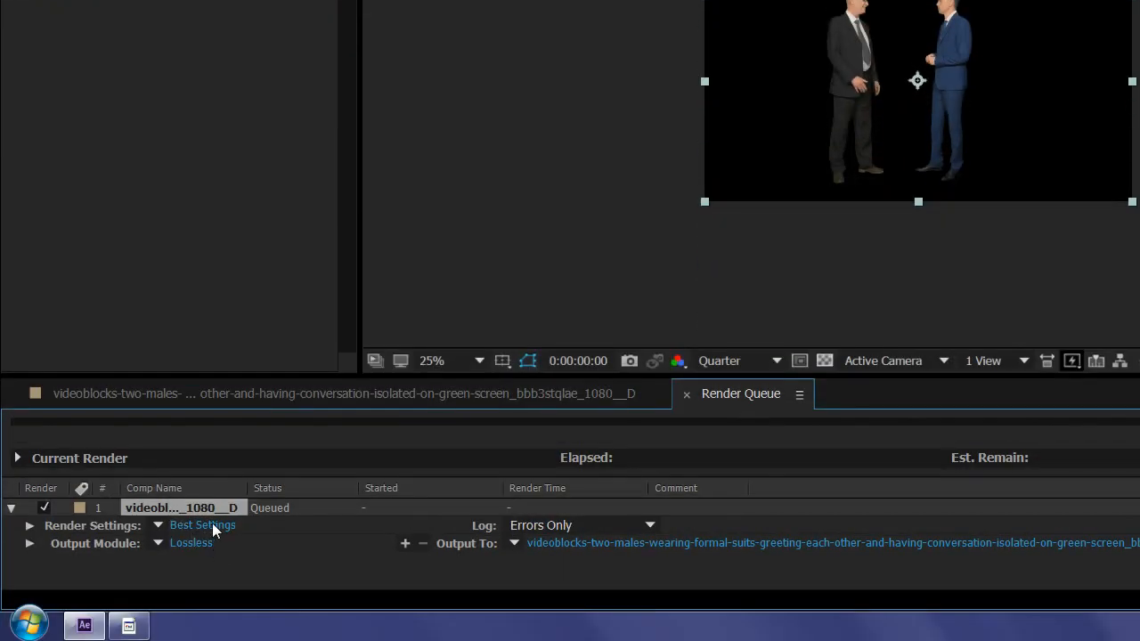
Review and confirm the queued item's Render Settings
{"action": "left_click", "coordinate": [203, 524]}
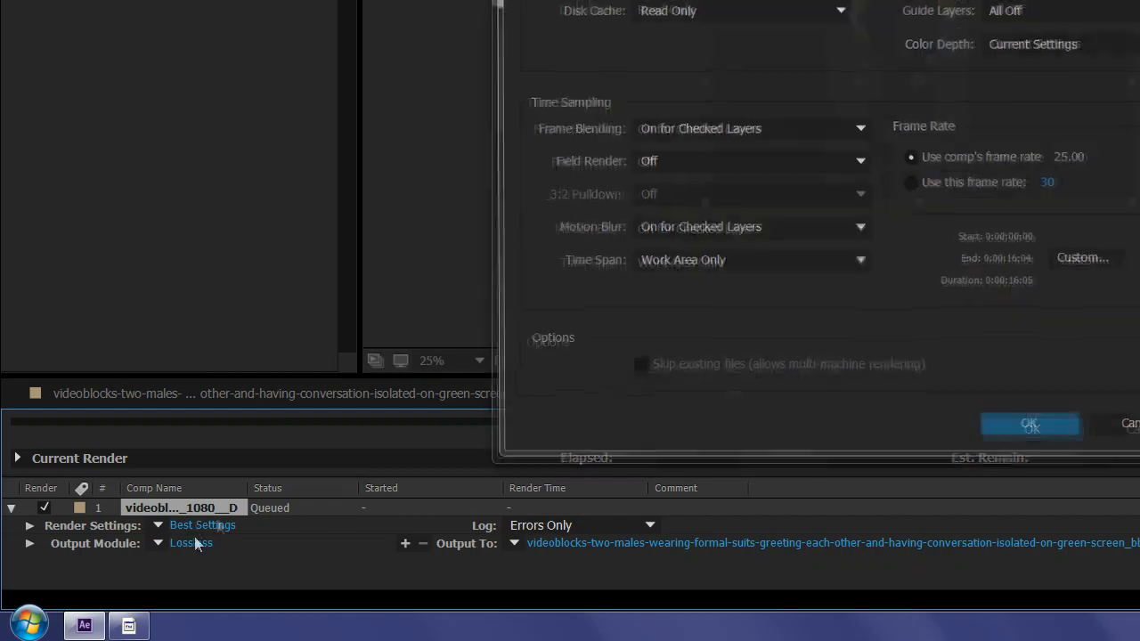
{"action": "left_click", "coordinate": [1029, 424]}
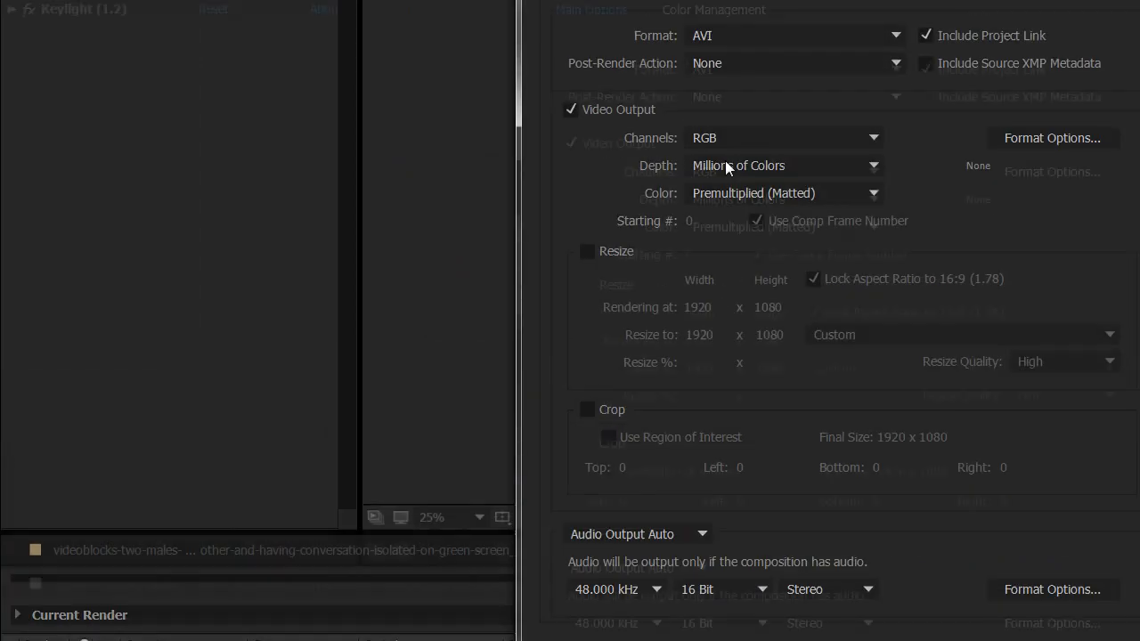
Set the Output Module to PNG Sequence with RGB + Alpha channels and confirm
{"action": "left_click", "coordinate": [792, 192]}
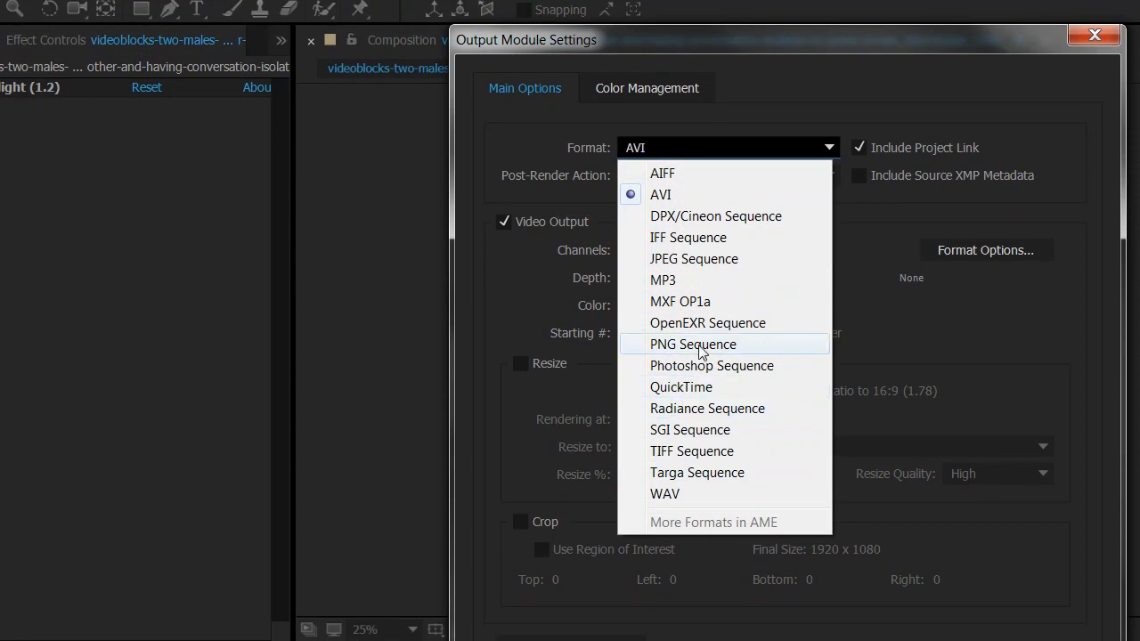
{"action": "left_click", "coordinate": [692, 344]}
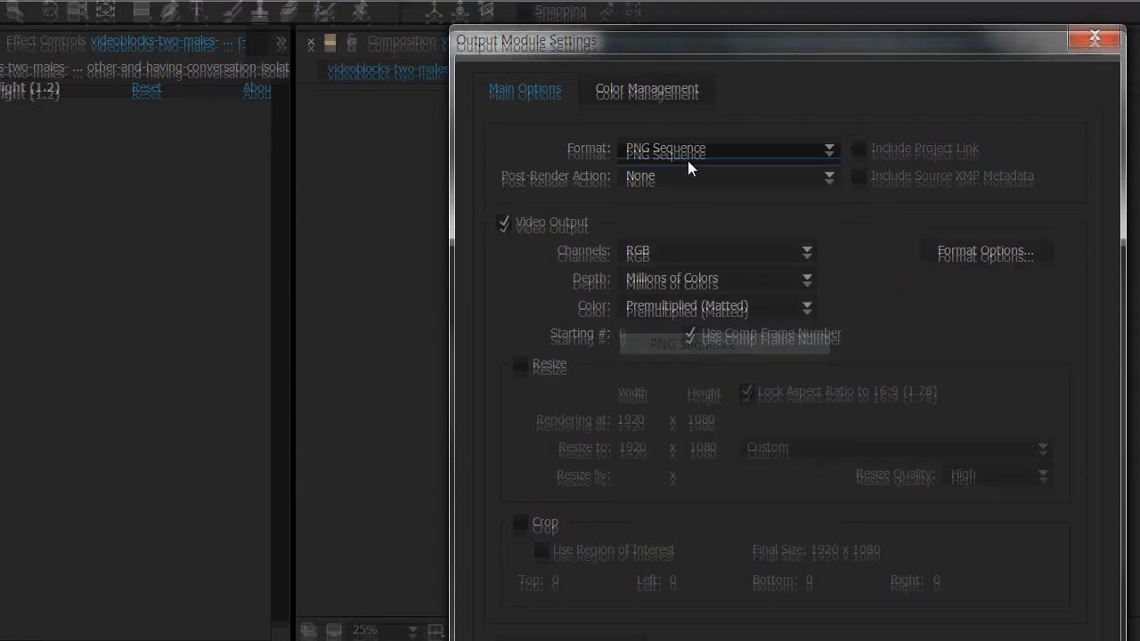
{"action": "left_click", "coordinate": [726, 150]}
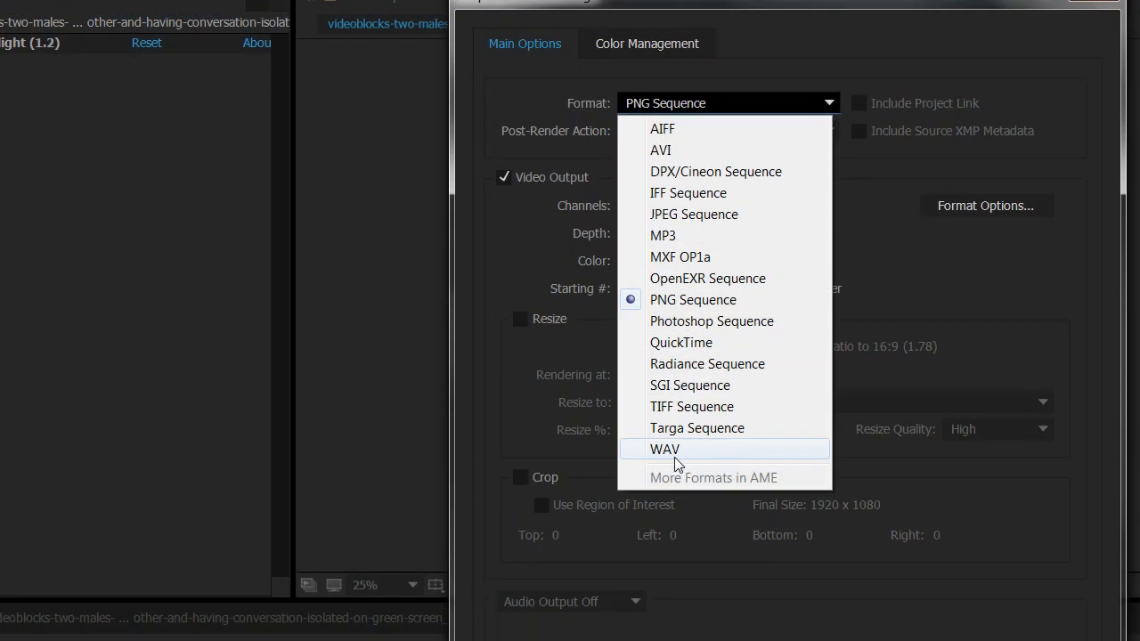
{"action": "mouse_move", "coordinate": [703, 303]}
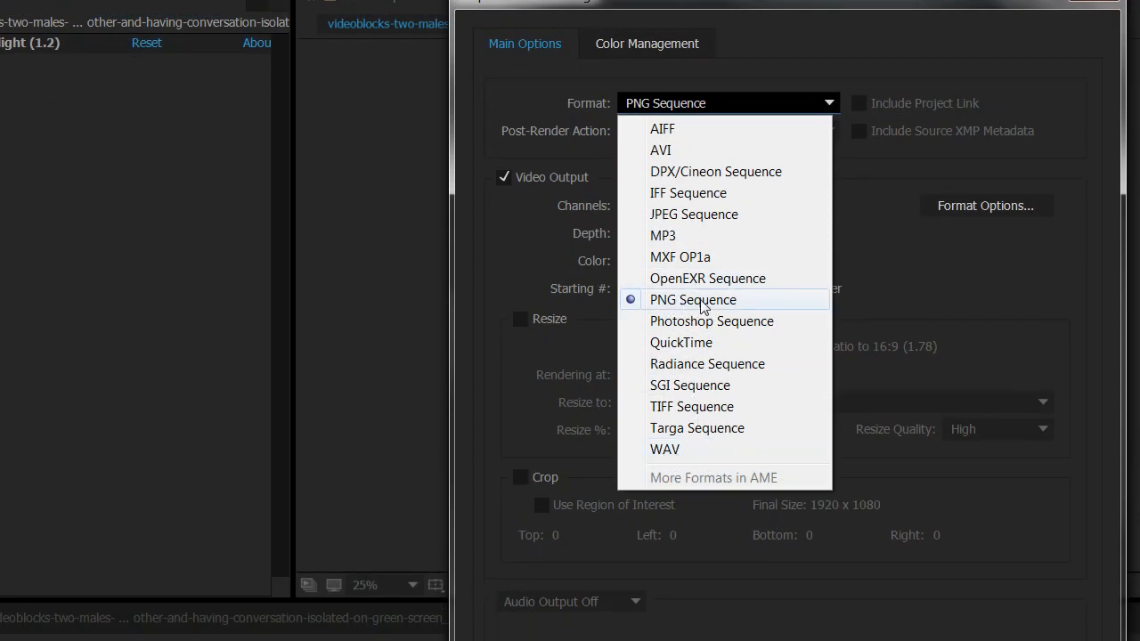
{"action": "left_click", "coordinate": [716, 204]}
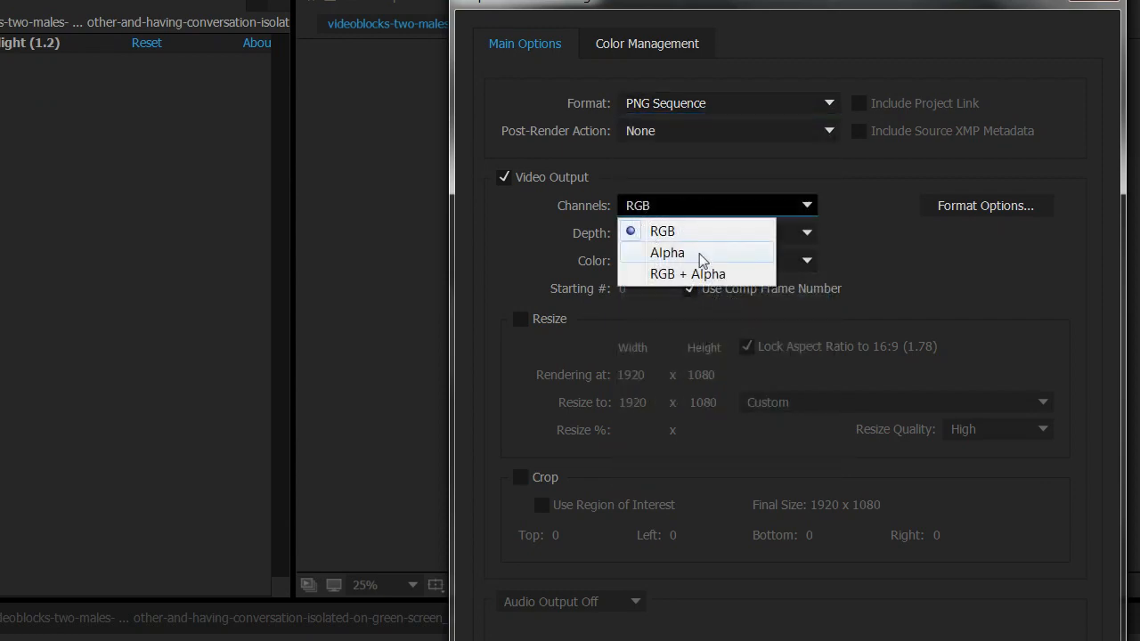
{"action": "left_click", "coordinate": [687, 274]}
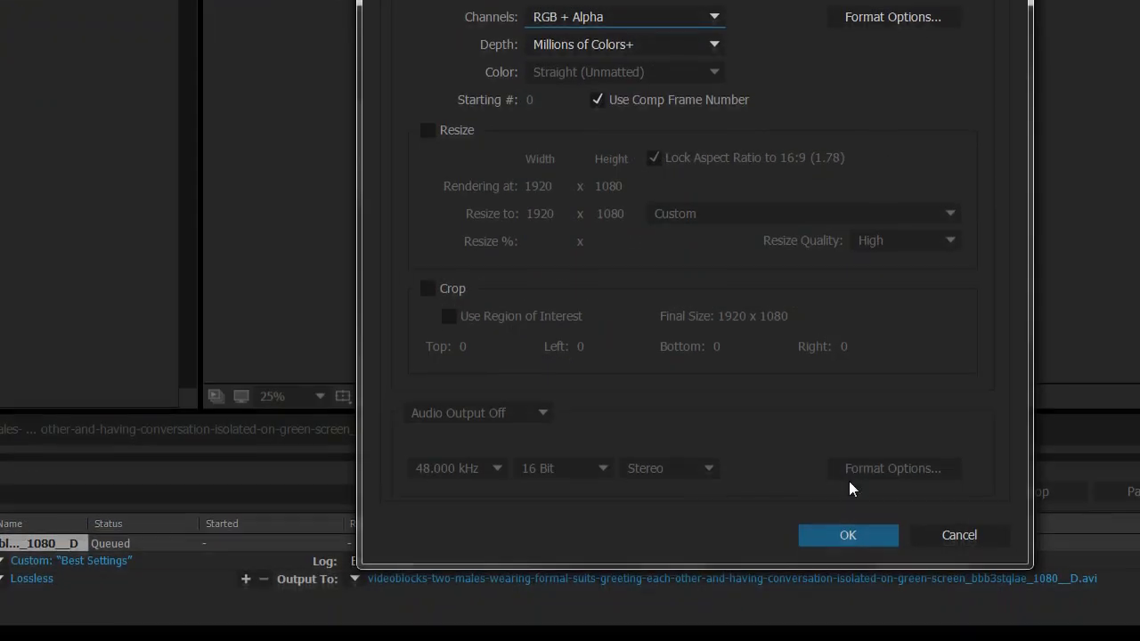
{"action": "left_click", "coordinate": [848, 534]}
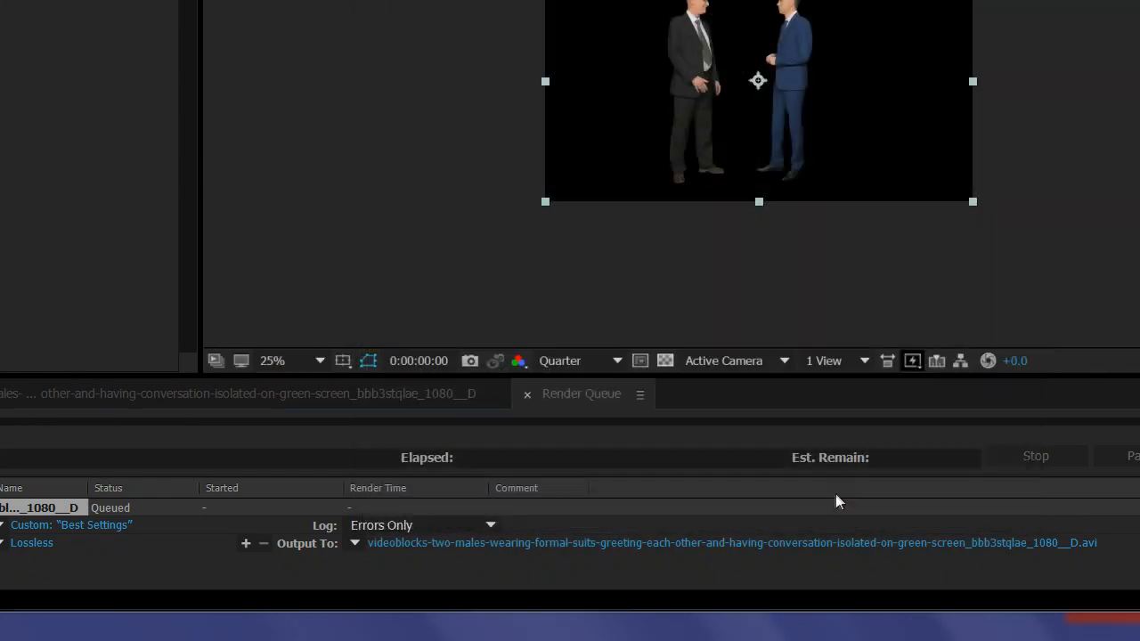
{"action": "left_click", "coordinate": [730, 542]}
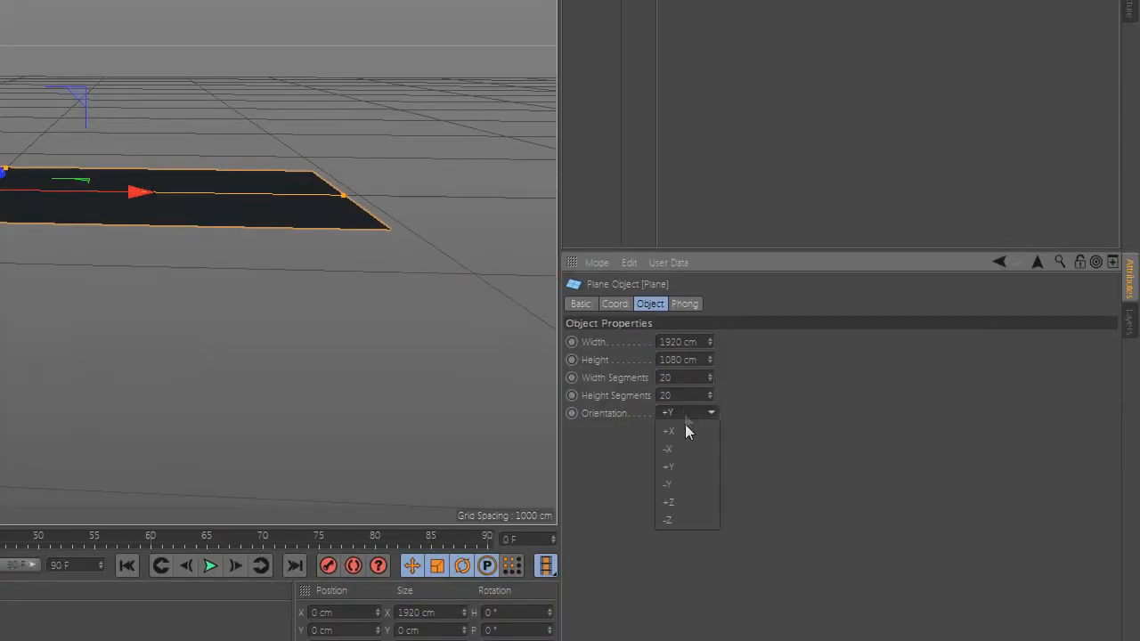
Change the 1920×1080 plane's Orientation so it stands upright facing forward
{"action": "left_click", "coordinate": [667, 520]}
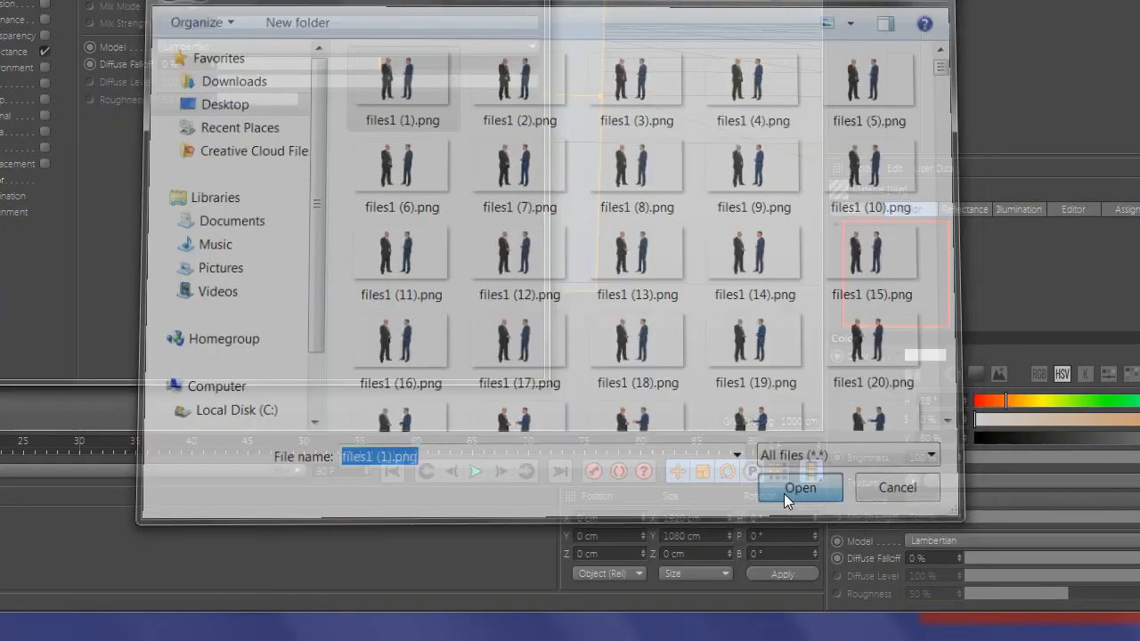
Load files1 (1).png into the material's Color texture and, with Alpha enabled, into its Alpha texture
{"action": "left_click", "coordinate": [797, 488]}
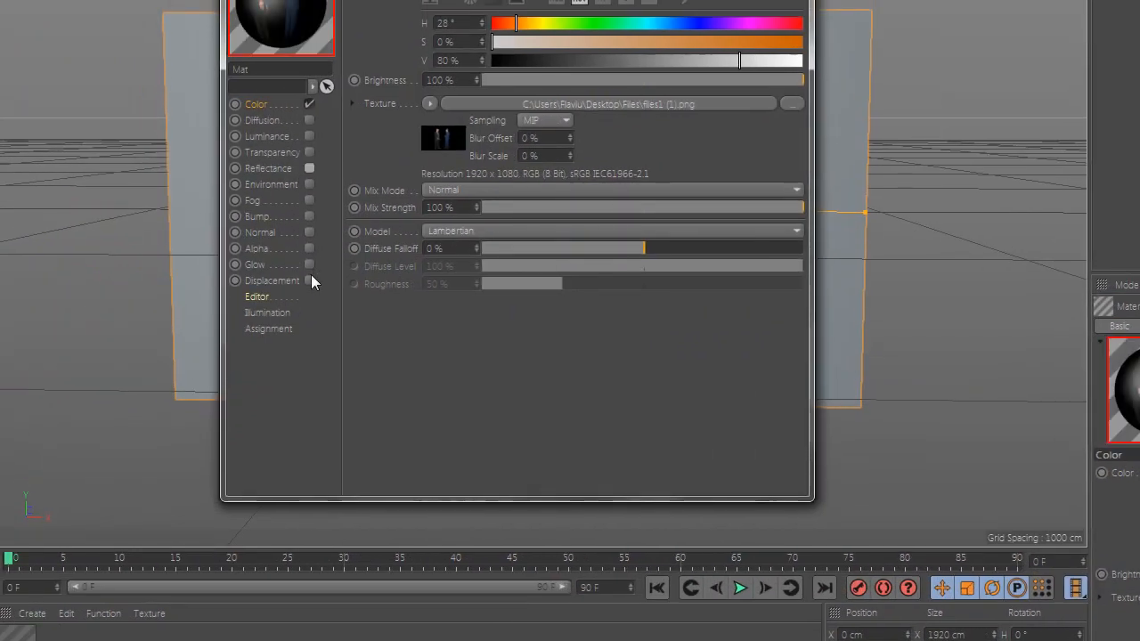
{"action": "left_click", "coordinate": [271, 336]}
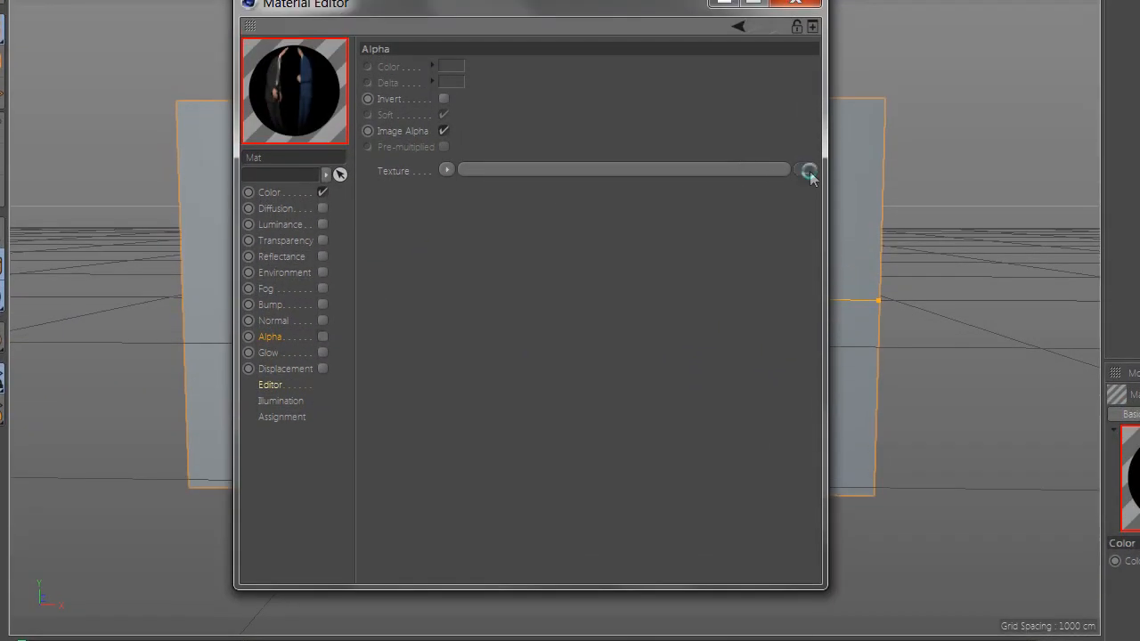
{"action": "left_click", "coordinate": [808, 171]}
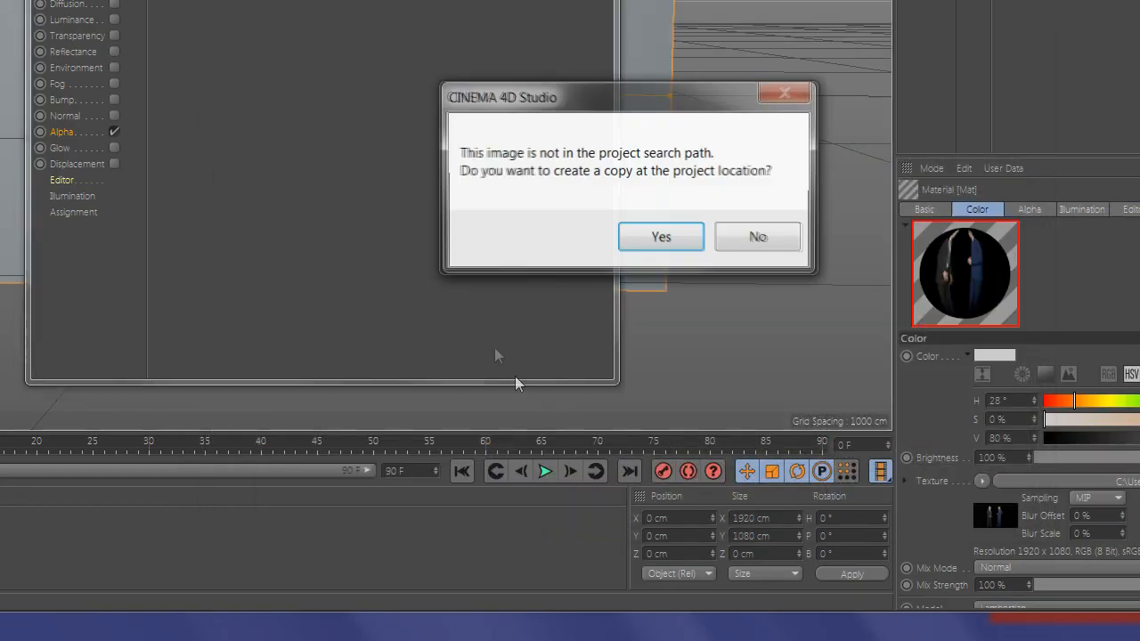
{"action": "left_click", "coordinate": [660, 235]}
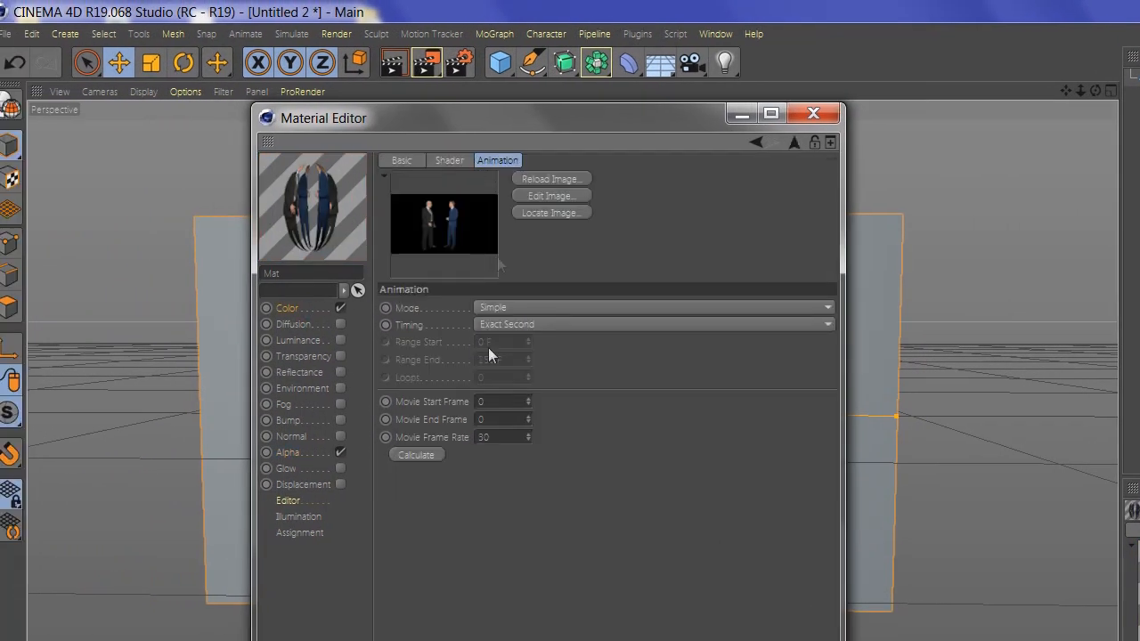
Calculate the PNG sequence's frame range in the Animation settings and finish the material
{"action": "left_click", "coordinate": [417, 454]}
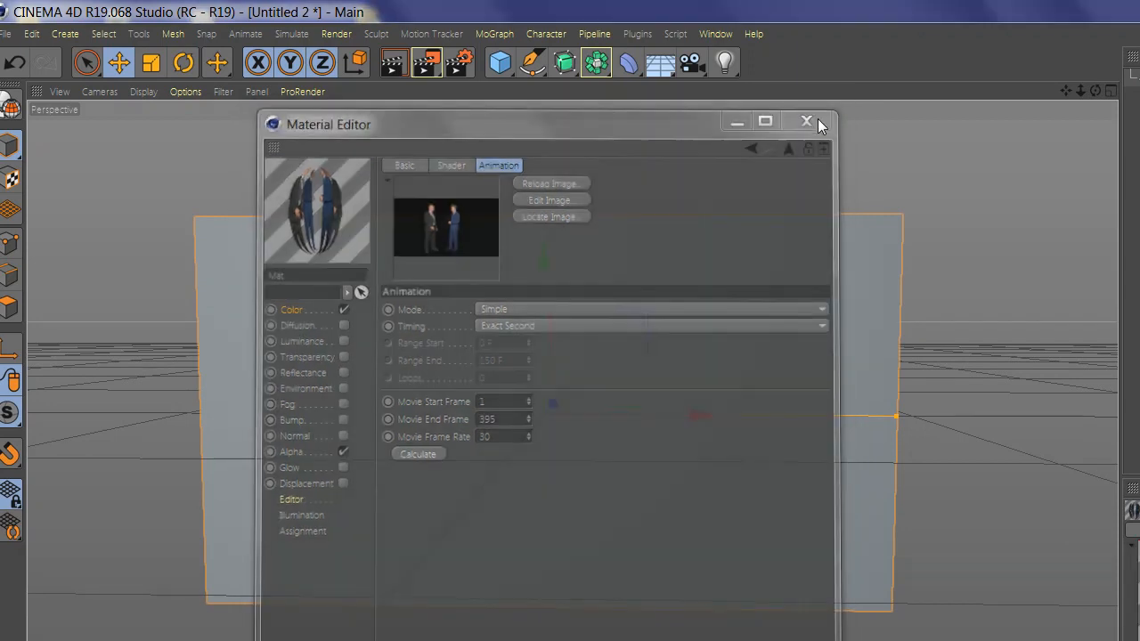
{"action": "left_click", "coordinate": [805, 121]}
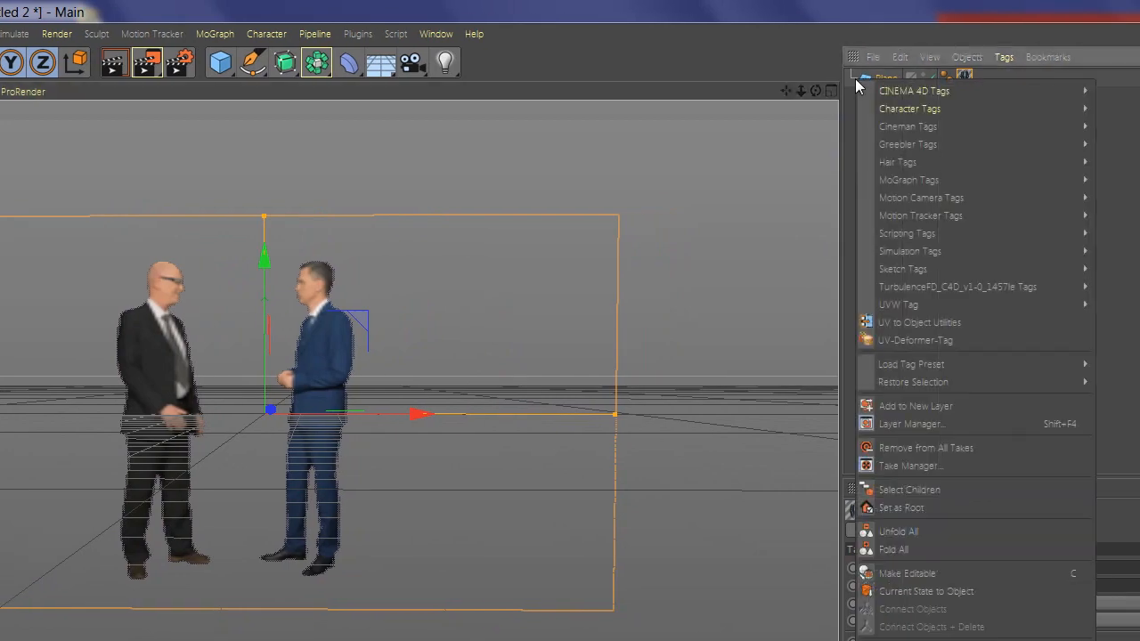
{"action": "mouse_move", "coordinate": [914, 89]}
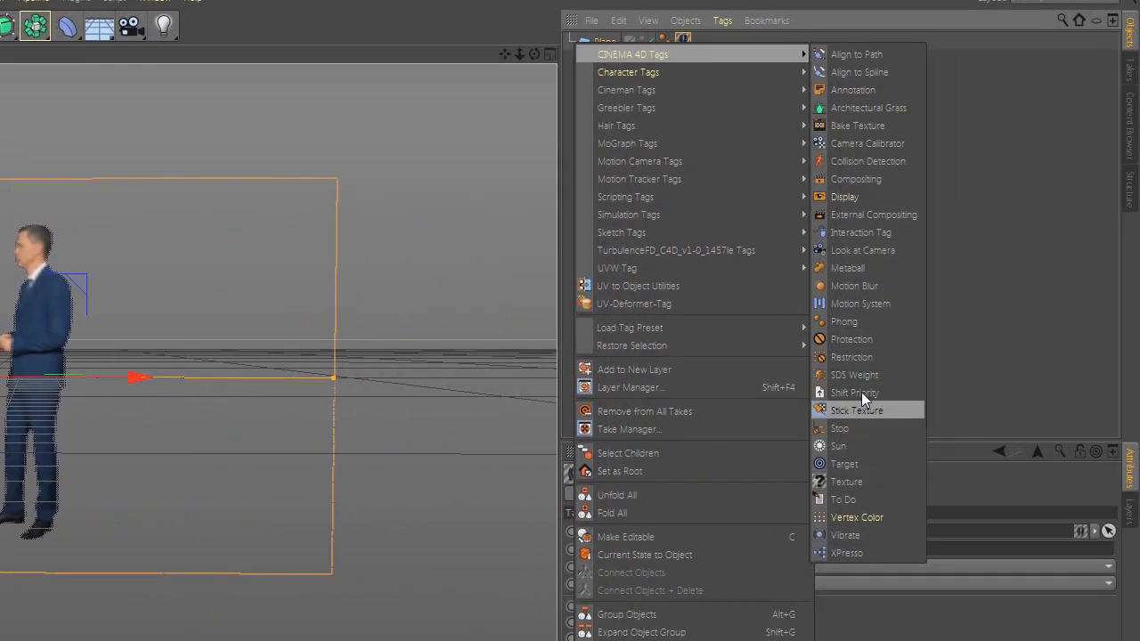
Add a Look at Camera tag to the plane and view the two men standing inside the building scene
{"action": "left_click", "coordinate": [862, 249]}
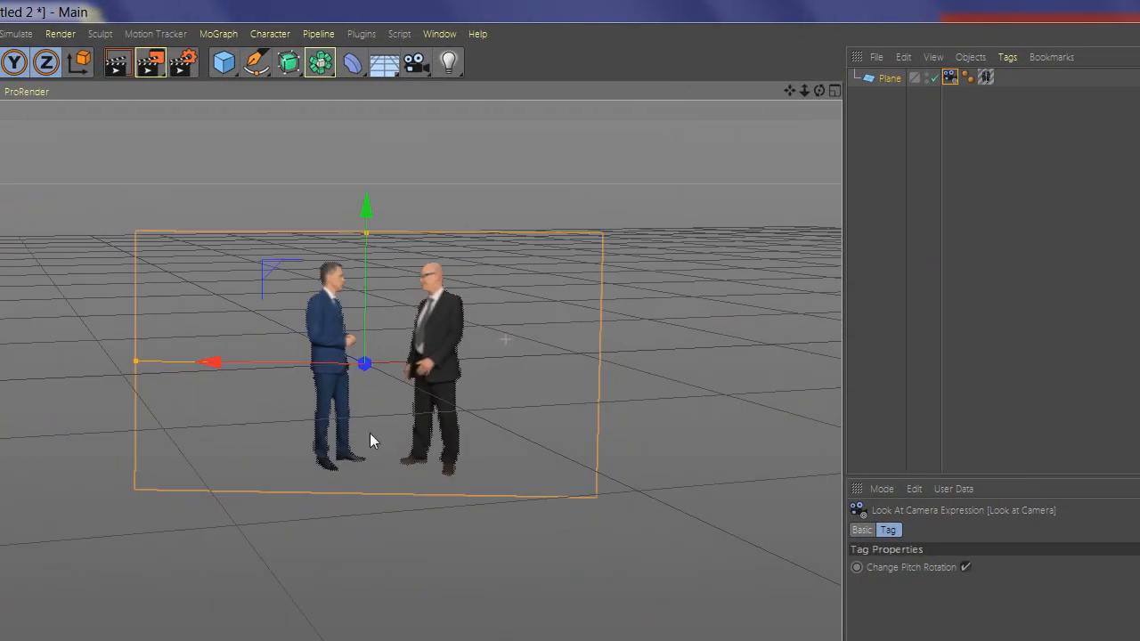
{"action": "left_click_drag", "start_coordinate": [372, 442], "coordinate": [288, 245]}
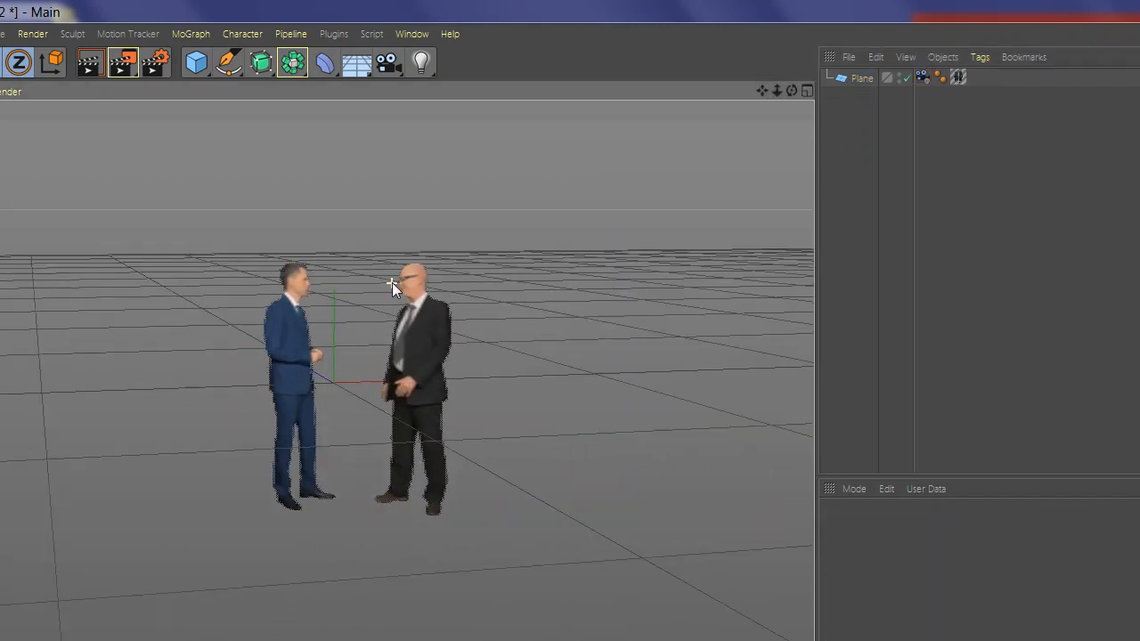
{"action": "left_click", "coordinate": [411, 34]}
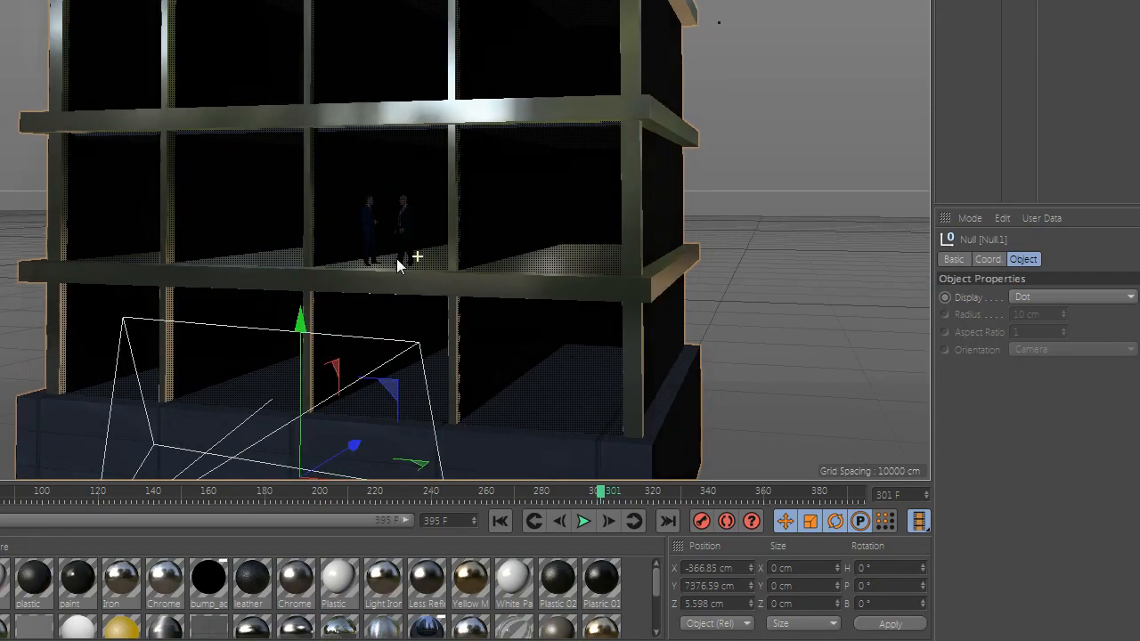
{"action": "left_click_drag", "start_coordinate": [395, 264], "coordinate": [303, 271]}
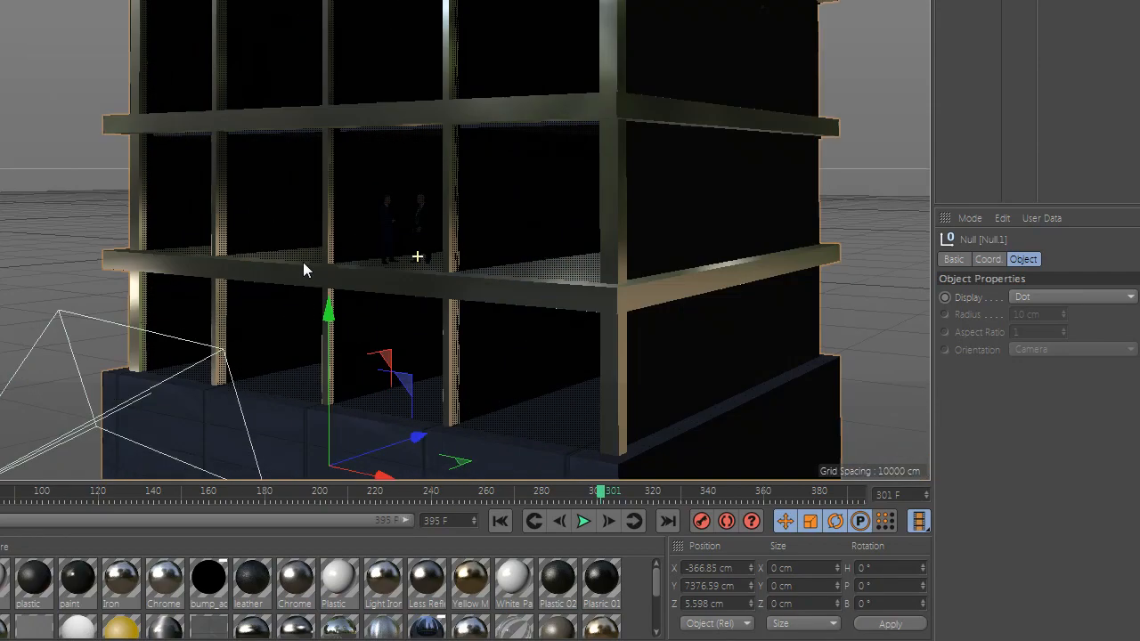